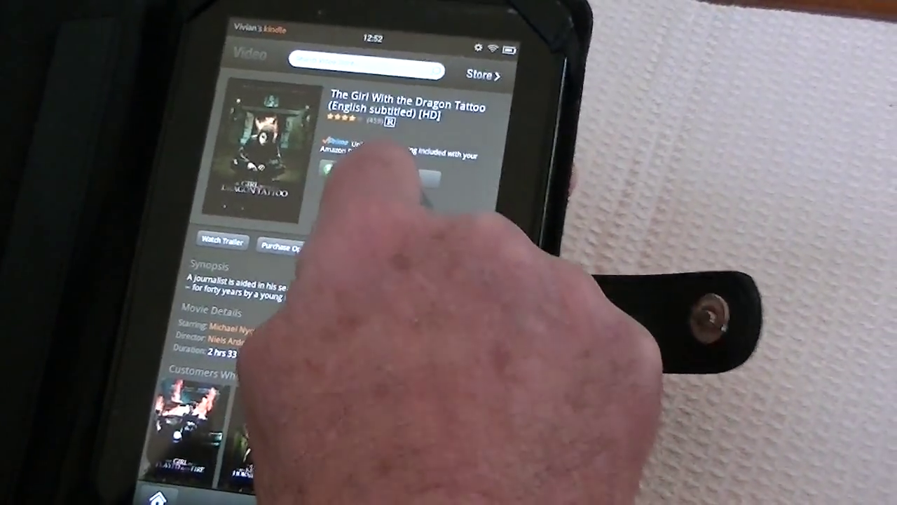
Show the detail page for The Girl With the Dragon Tattoo (English subtitled) [HD].
{"action": "left_click", "coordinate": [379, 176]}
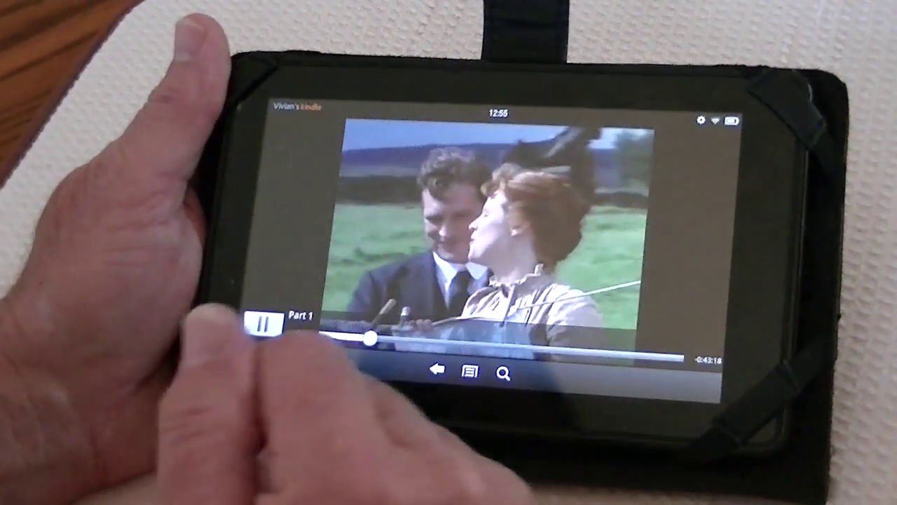
Pause Part 1 playback and exit back to the Kindle home screen.
{"action": "left_click", "coordinate": [263, 324]}
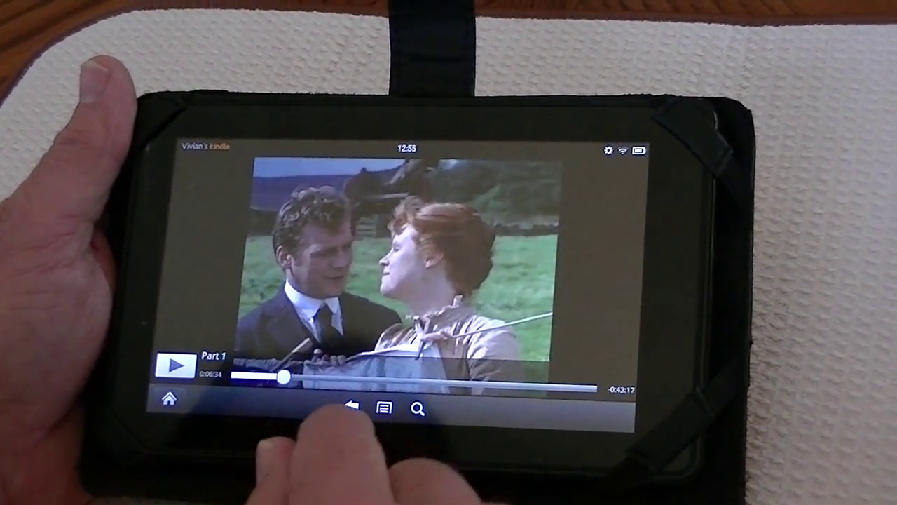
{"action": "left_click", "coordinate": [349, 406]}
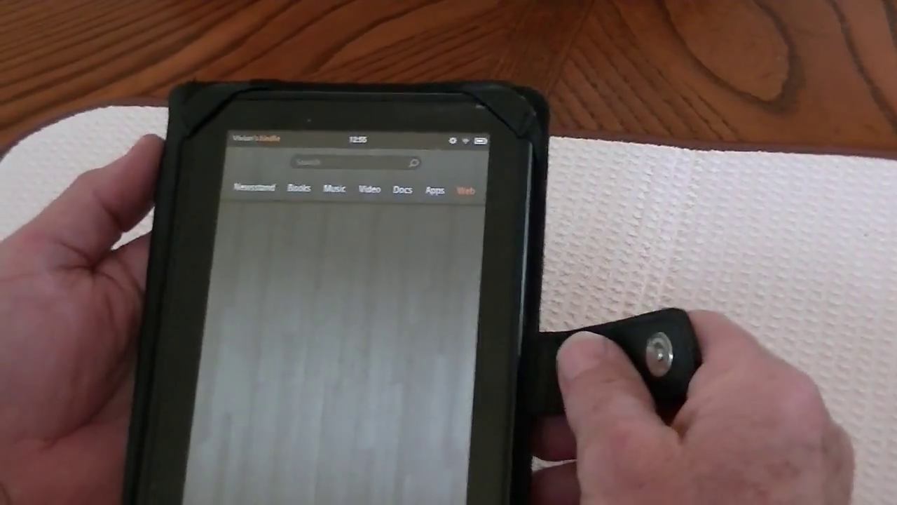
{"action": "left_click", "coordinate": [470, 190]}
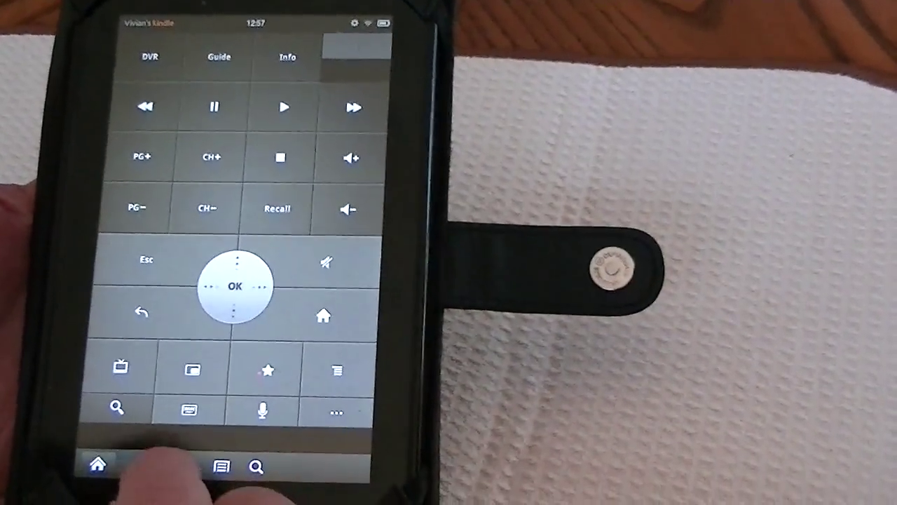
Return from the Google TV Remote to the launcher home screen.
{"action": "left_click", "coordinate": [98, 464]}
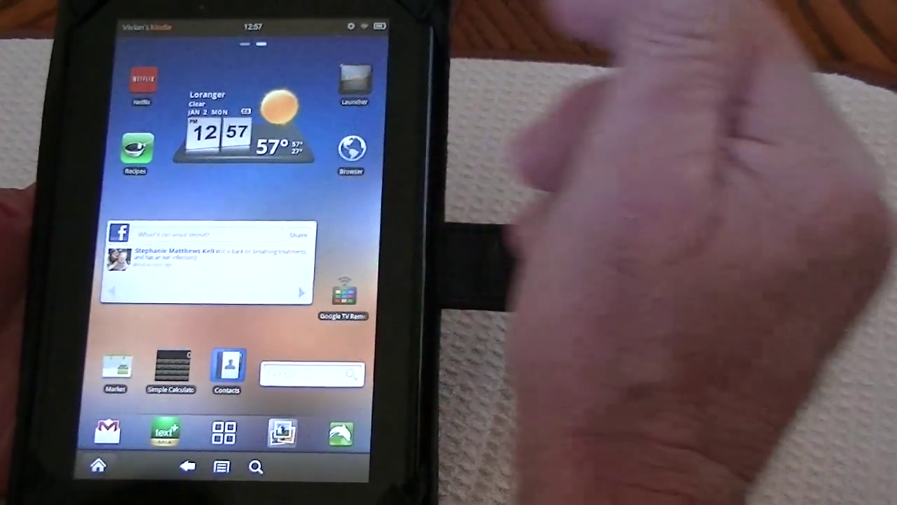